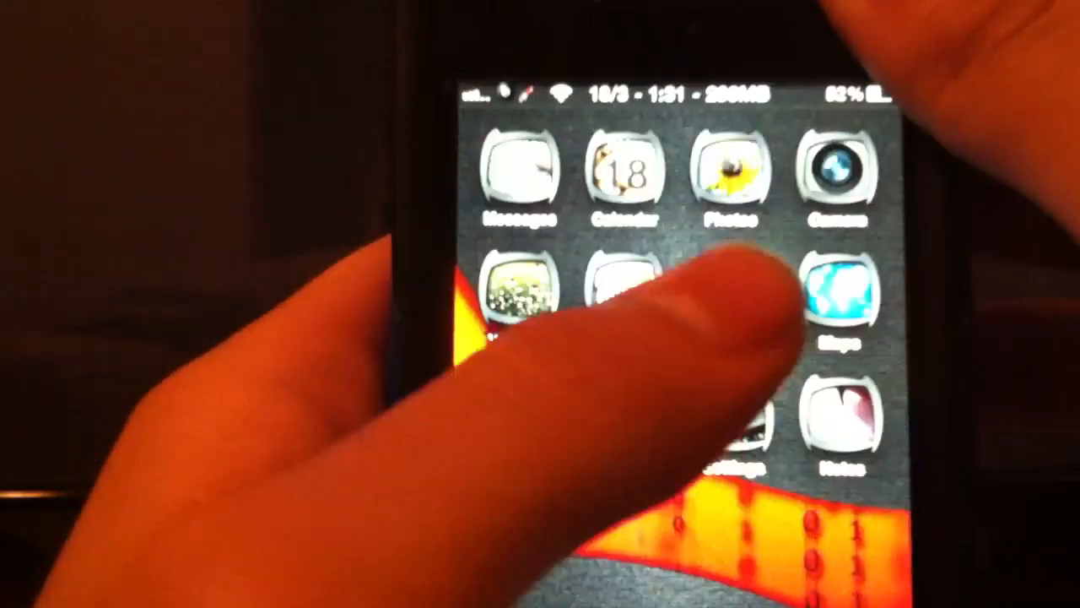
Browse SBSettings' Dock Apps list of per-app on/off switches
{"action": "left_click", "coordinate": [841, 304]}
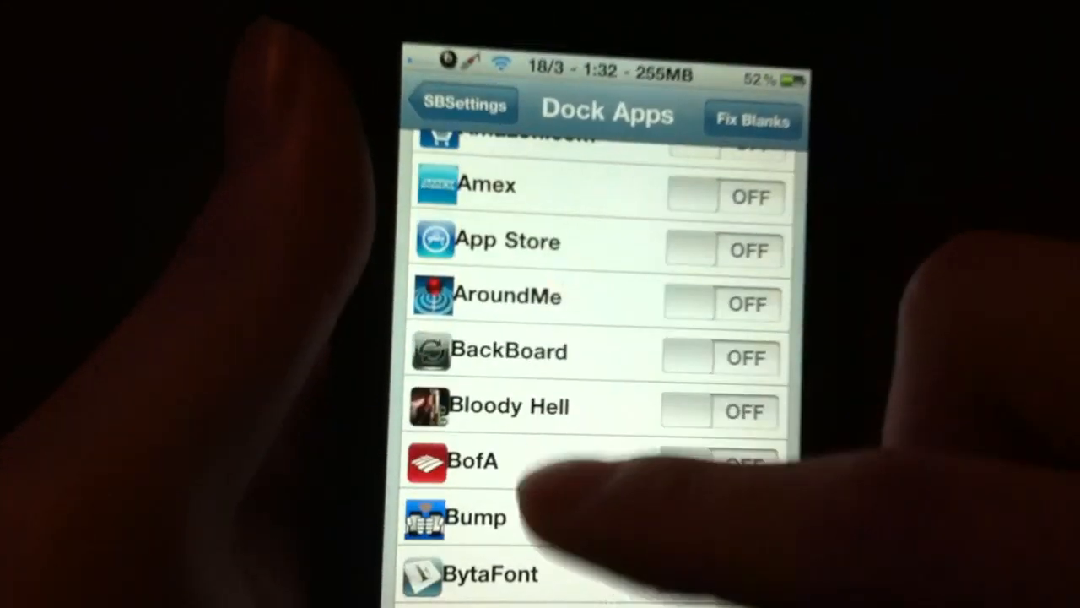
{"action": "scroll", "scroll_direction": "down", "scroll_amount": 3}
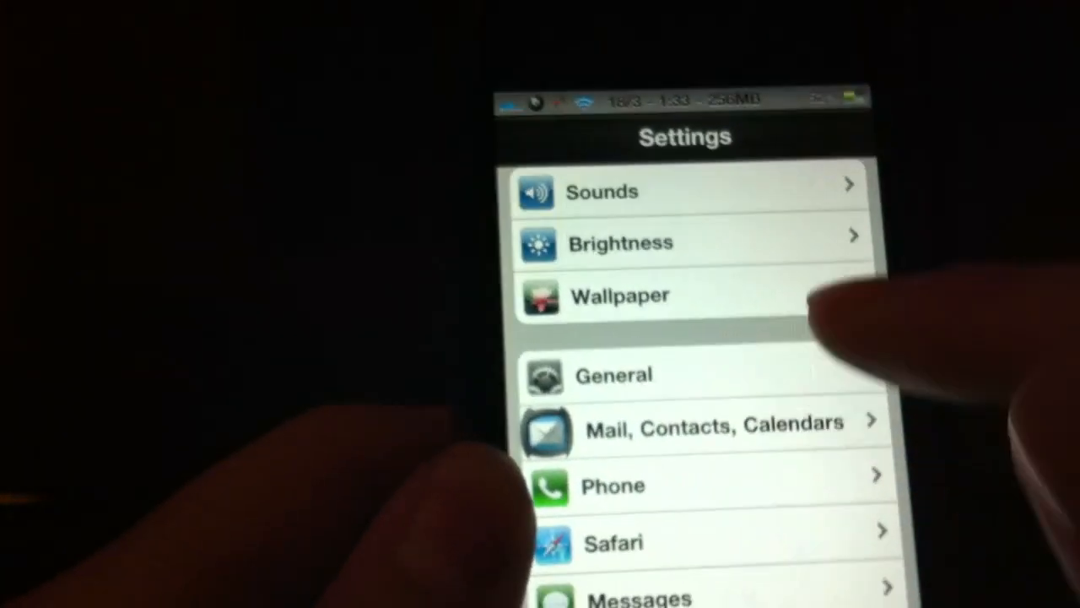
Go to General > Auto-Lock and scroll the durations, currently 1 Minute
{"action": "left_click", "coordinate": [615, 375]}
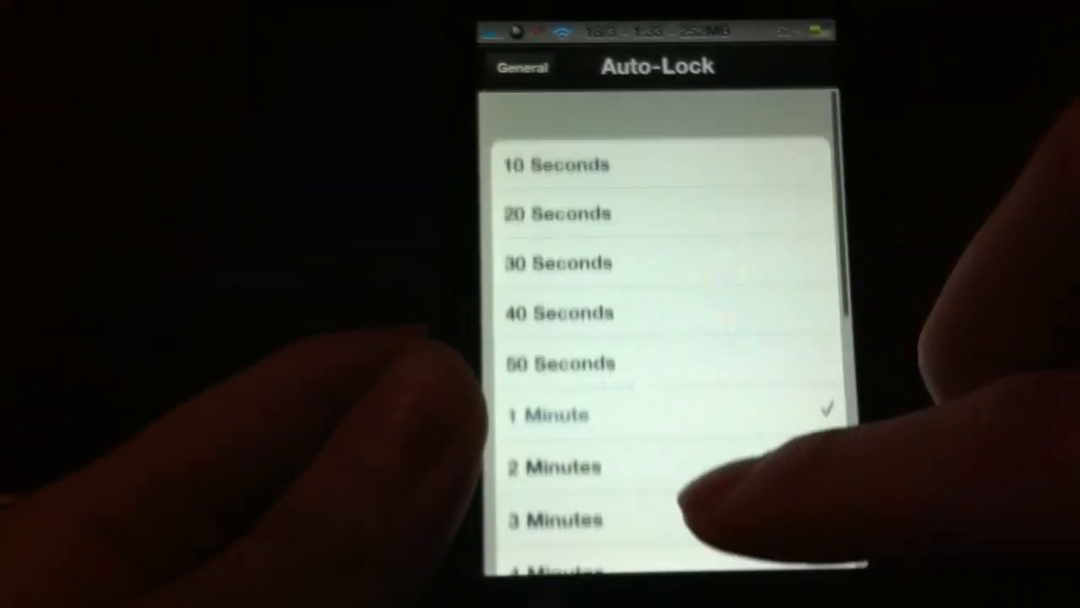
{"action": "scroll", "scroll_direction": "down", "scroll_amount": 3}
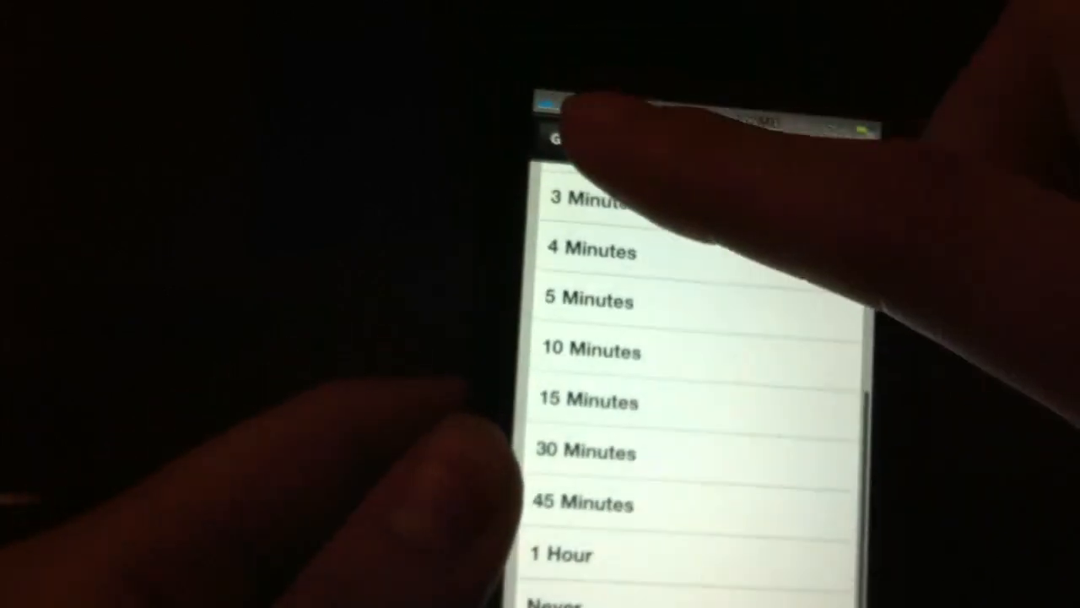
{"action": "scroll", "scroll_direction": "down", "scroll_amount": 3}
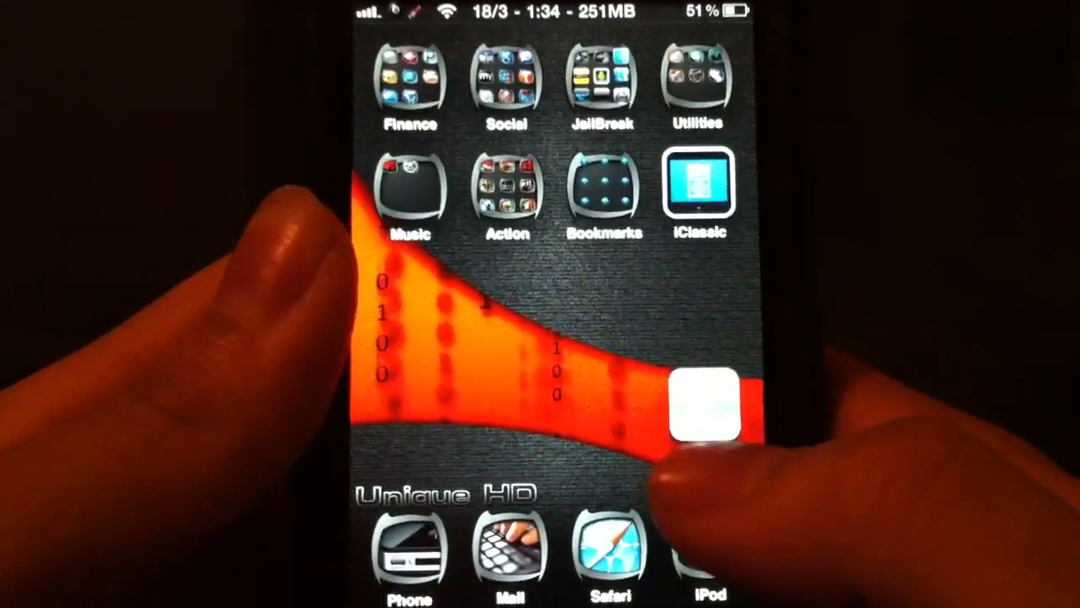
Swipe back to the first home page with Messages and Calendar
{"action": "scroll", "scroll_direction": "left", "scroll_amount": 3}
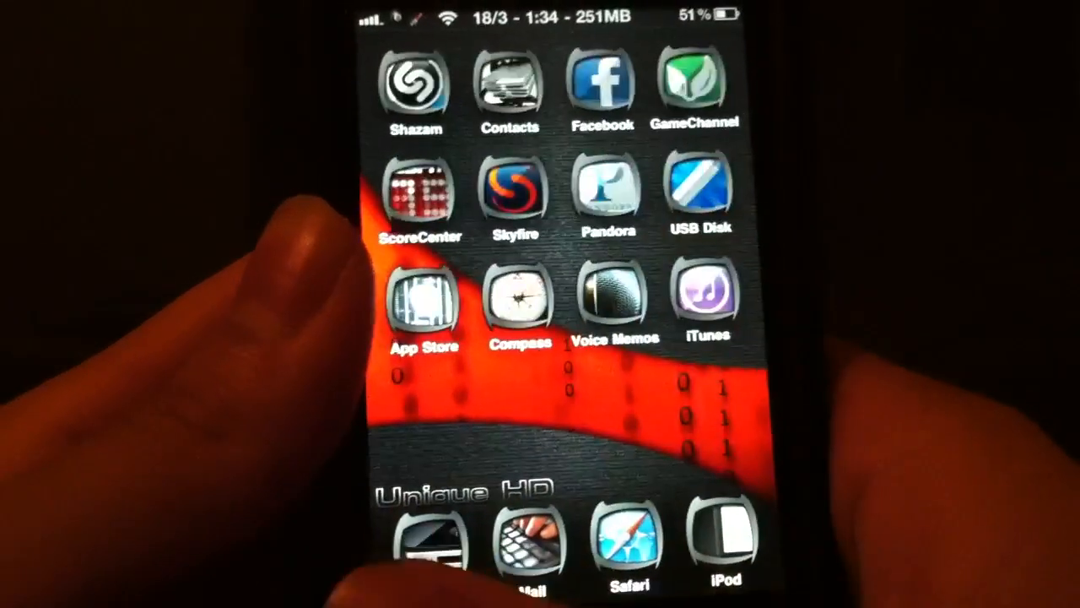
{"action": "scroll", "scroll_direction": "left", "scroll_amount": 3}
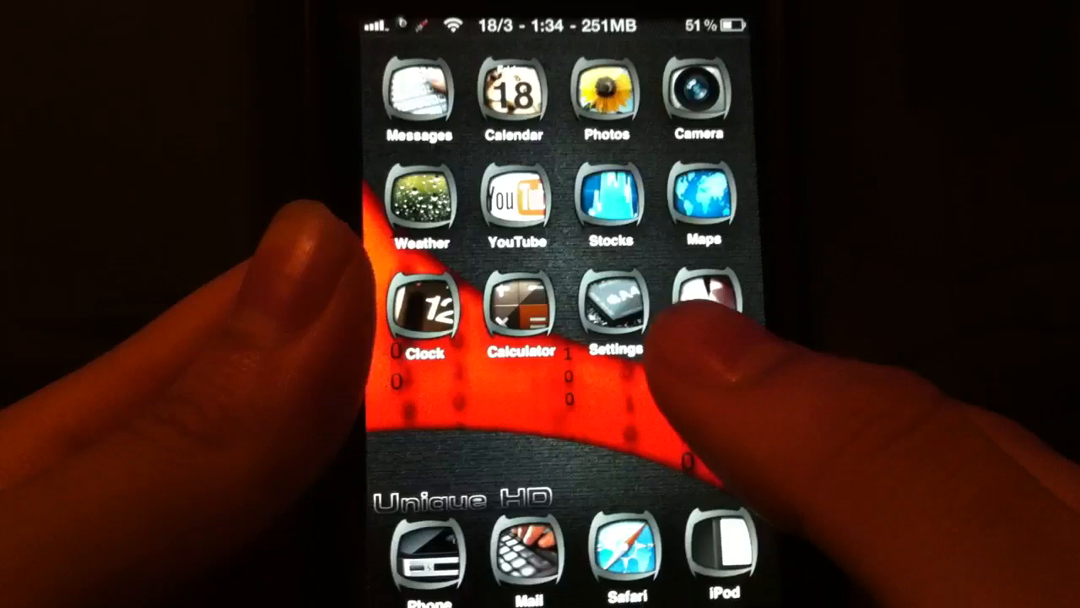
{"action": "scroll", "scroll_direction": "left", "scroll_amount": 3}
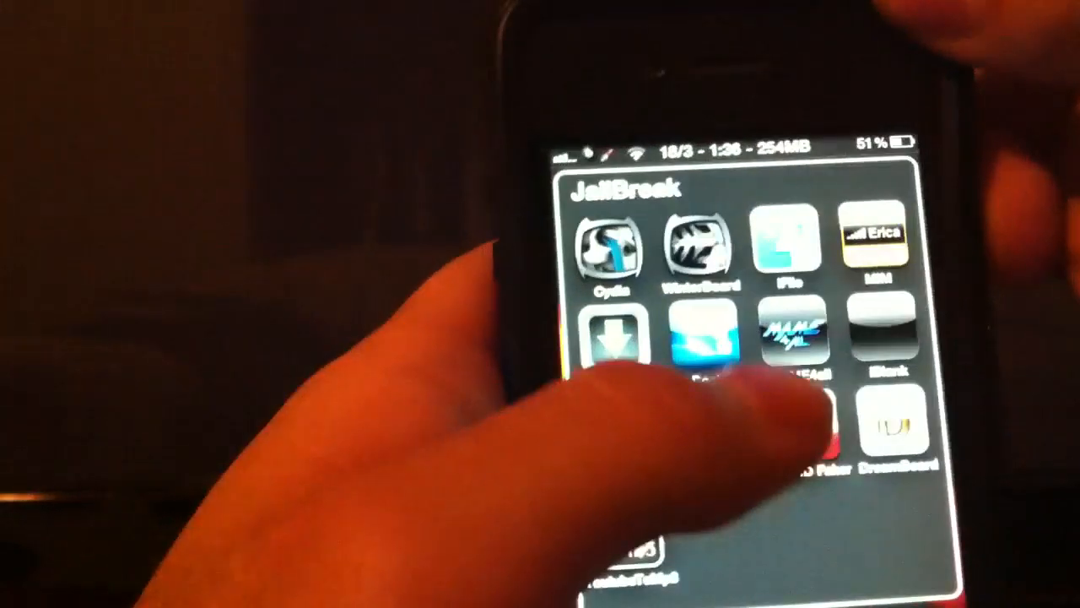
Launch the iMAME4all arcade emulator from the JailBreak folder
{"action": "left_click", "coordinate": [797, 346]}
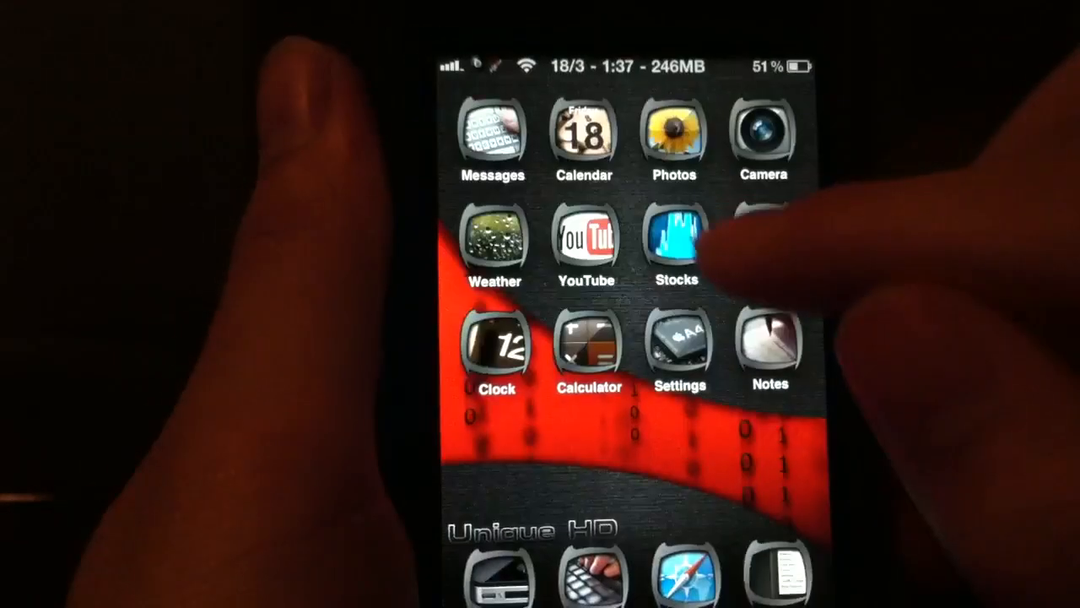
Scroll past the Cydia tweak entries and return to the red Unique HD home screen
{"action": "left_click", "coordinate": [676, 245]}
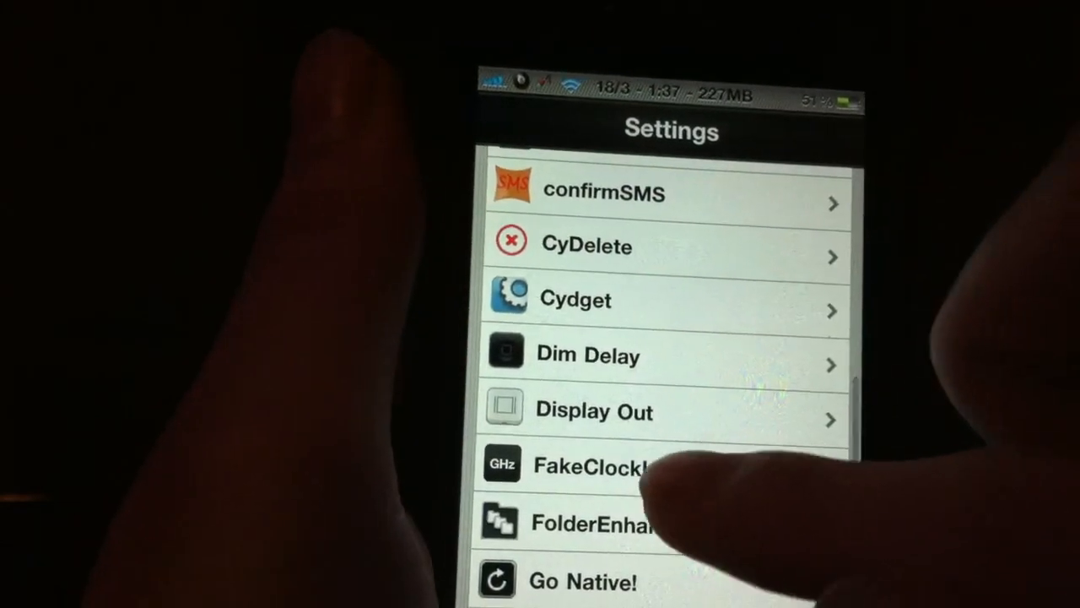
{"action": "left_click", "coordinate": [574, 466]}
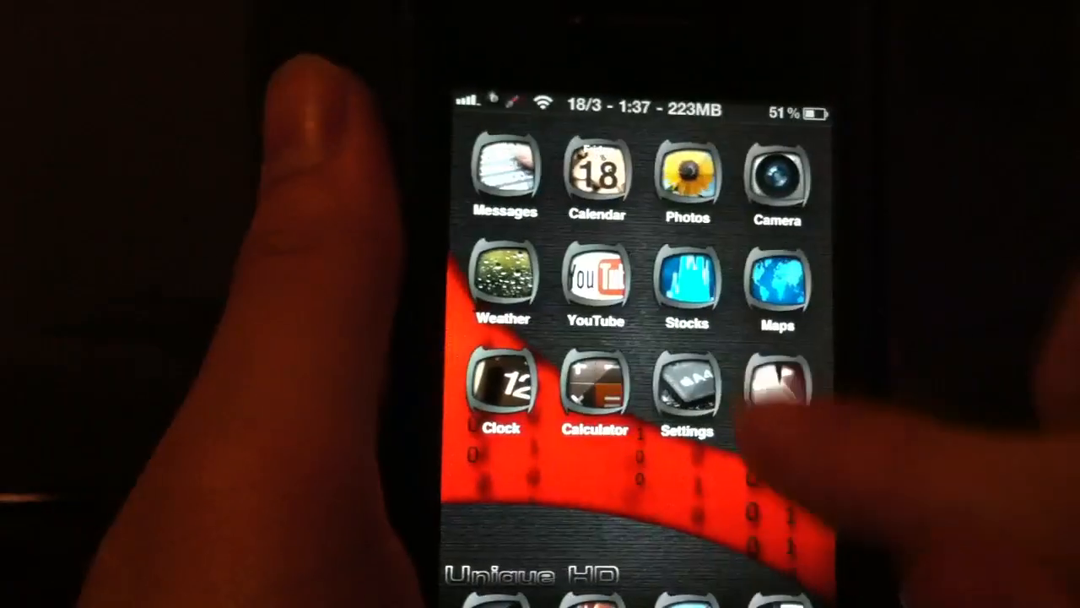
Go into Settings toward the FakeClockUp tweak page
{"action": "left_click", "coordinate": [503, 177]}
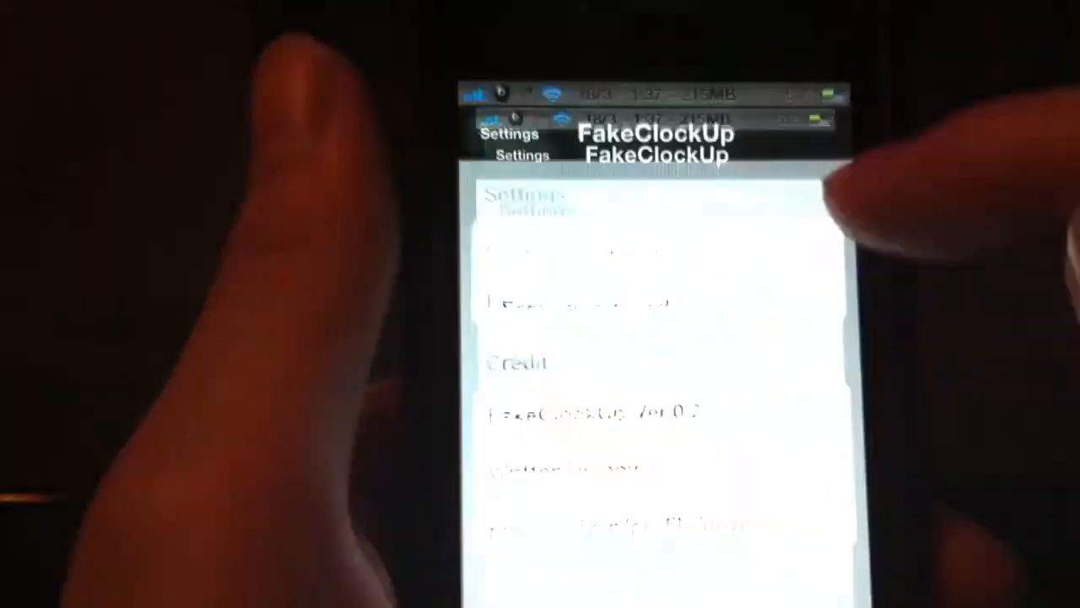
Review the FakeClockUp options and return to the SpringBoard home page
{"action": "left_click", "coordinate": [582, 304]}
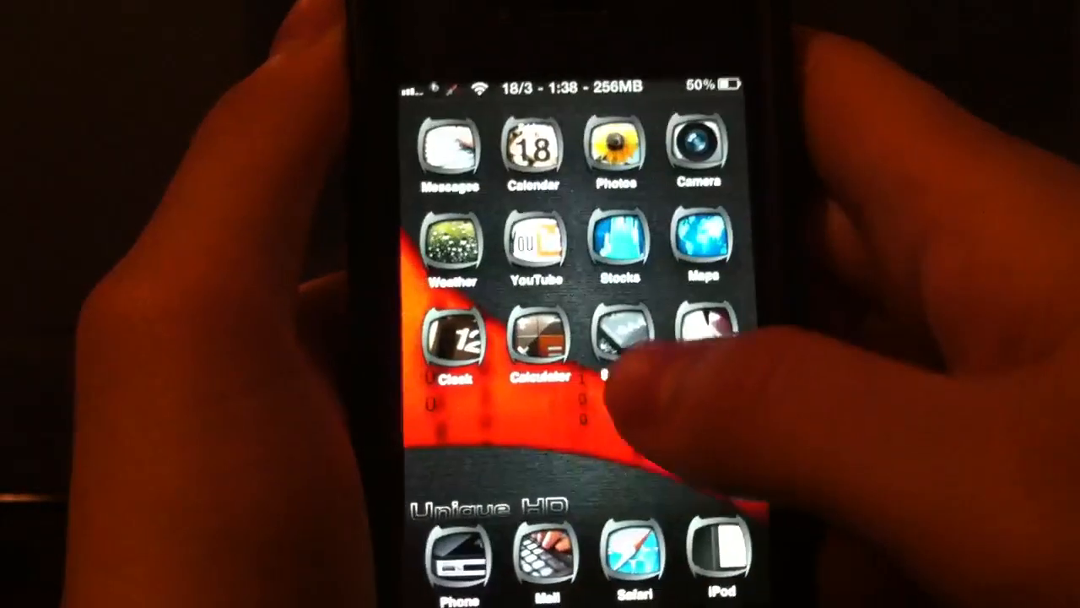
{"action": "left_click", "coordinate": [621, 346]}
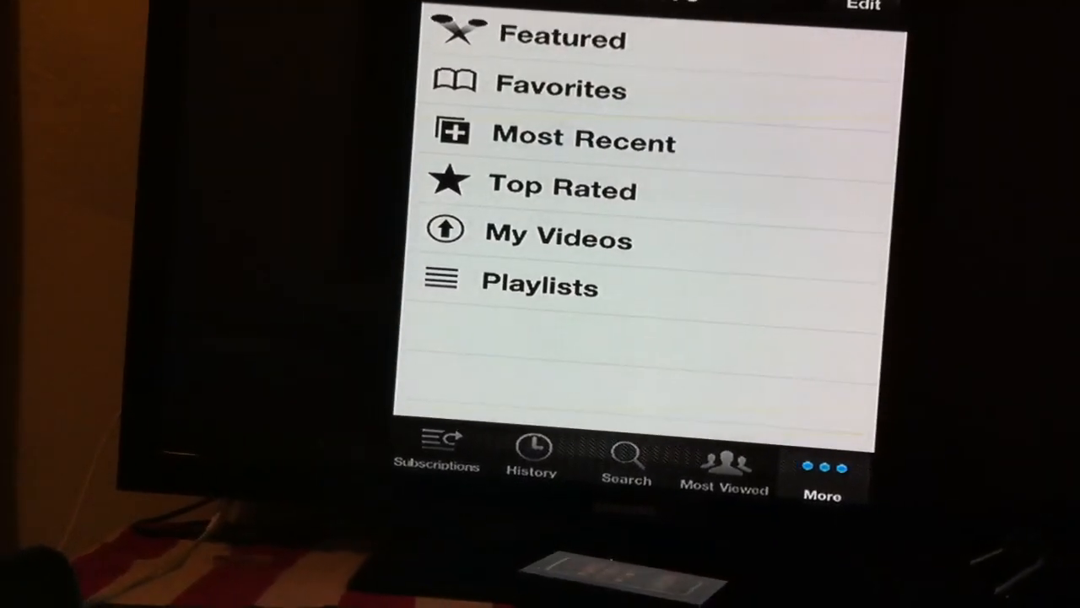
Show YouTube's Most Viewed list via My Videos and More, scrolled to Load More
{"action": "left_click", "coordinate": [557, 239]}
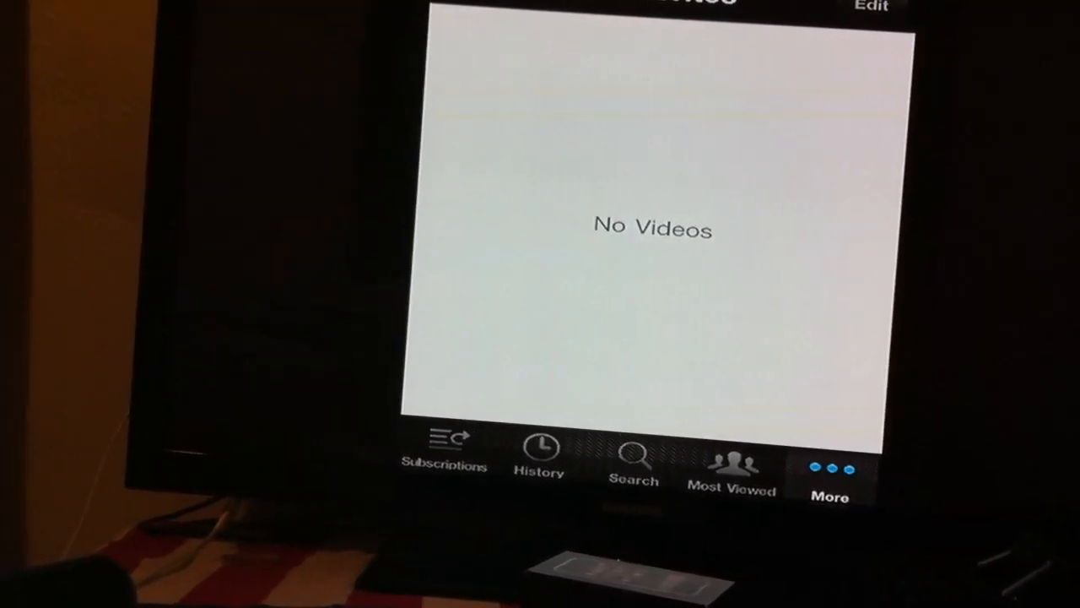
{"action": "left_click", "coordinate": [731, 464]}
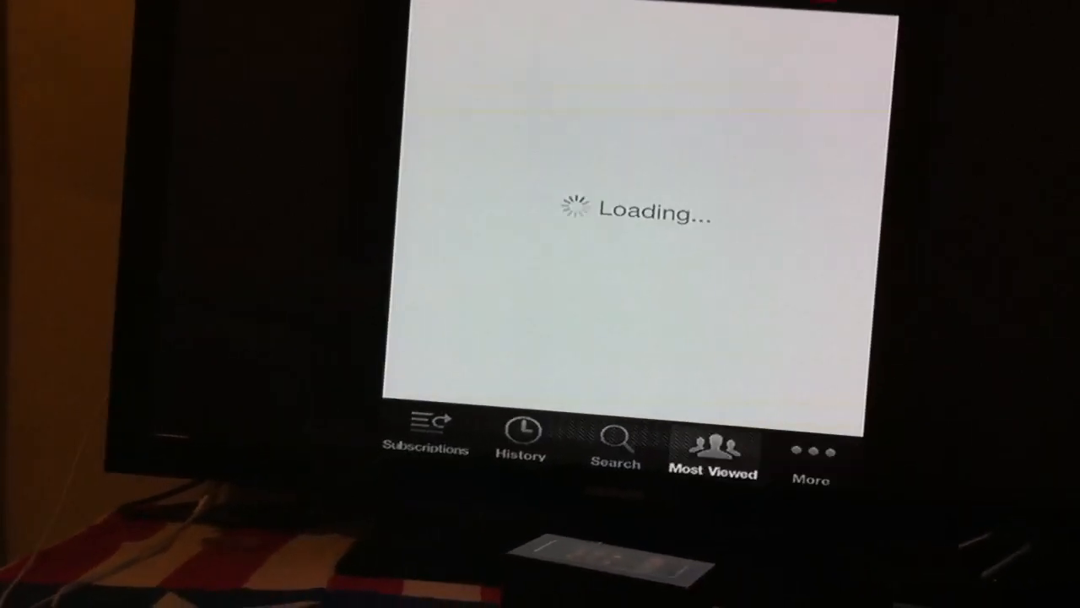
{"action": "left_click", "coordinate": [810, 452]}
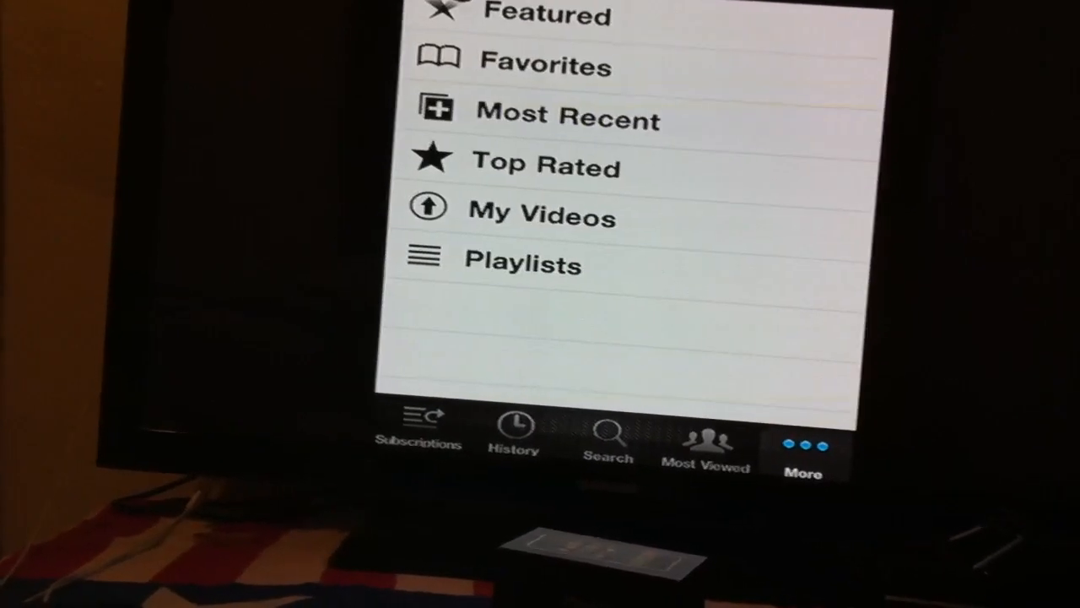
{"action": "left_click", "coordinate": [705, 442]}
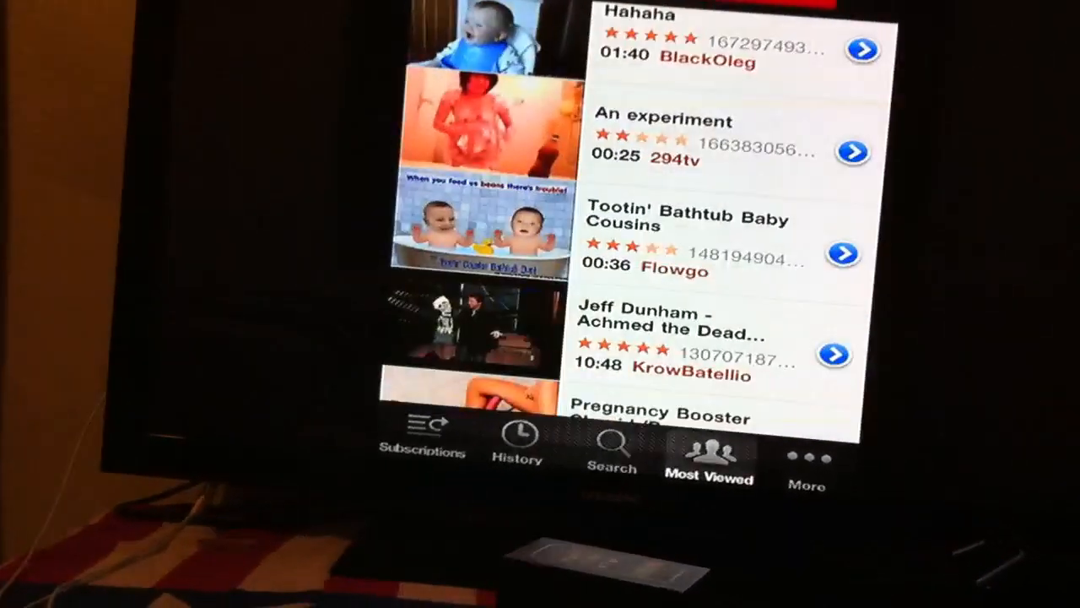
{"action": "scroll", "scroll_direction": "down", "scroll_amount": 3}
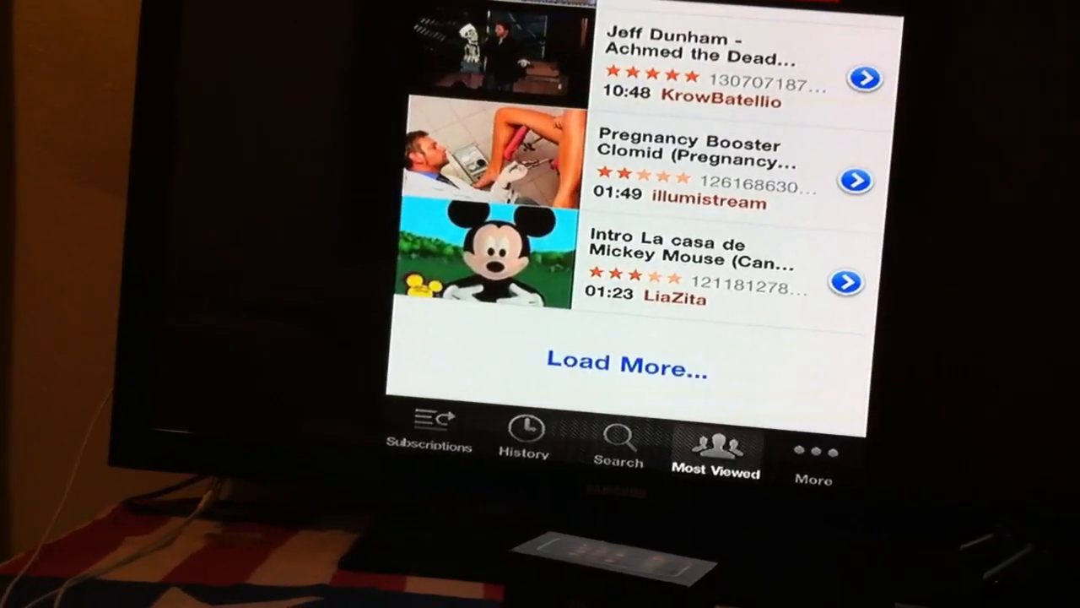